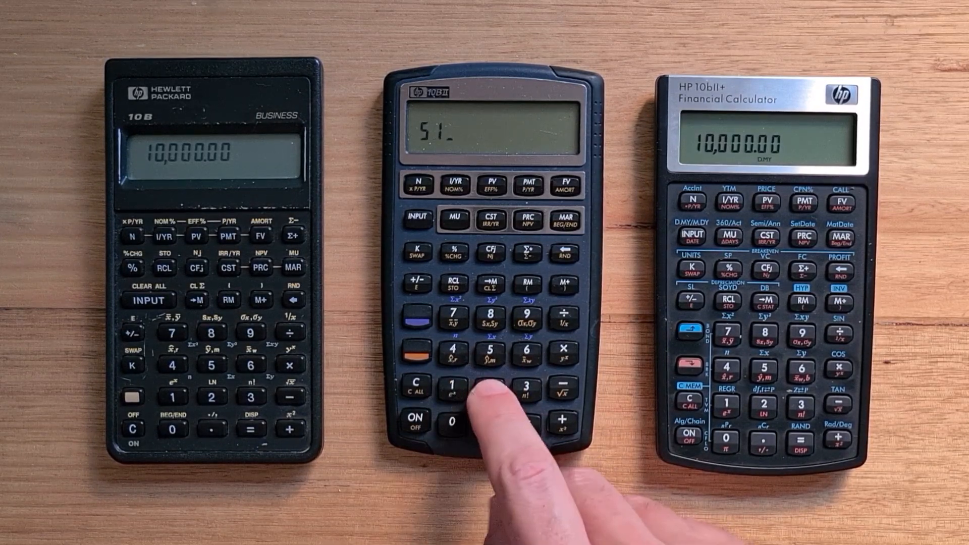
Enter 3 as the next number and complete the calculation to show 7.0000.
left_click(491, 393)
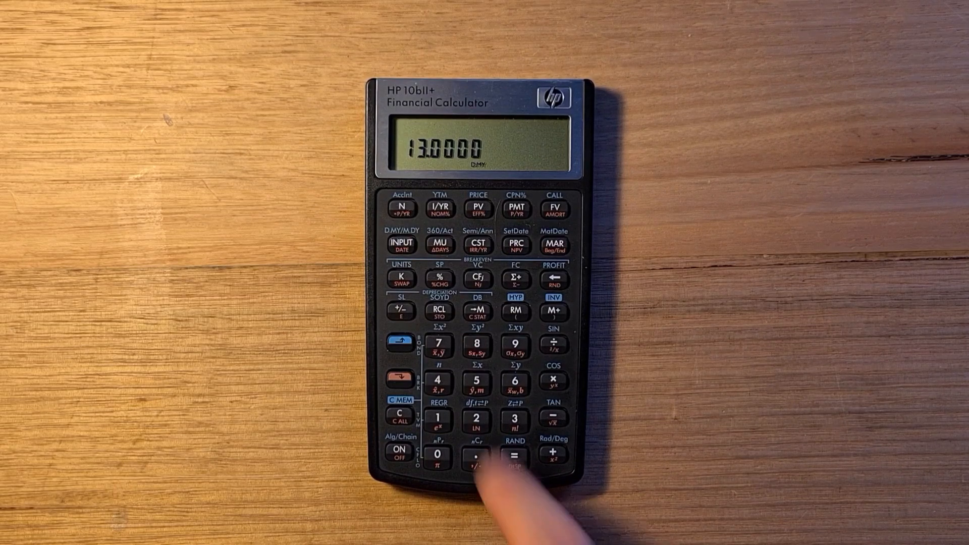
left_click(515, 456)
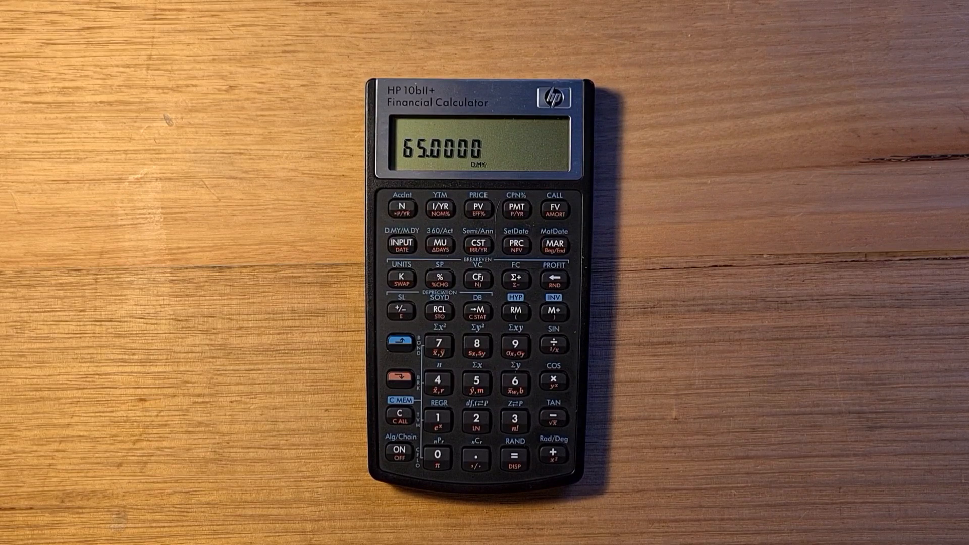
left_click(400, 244)
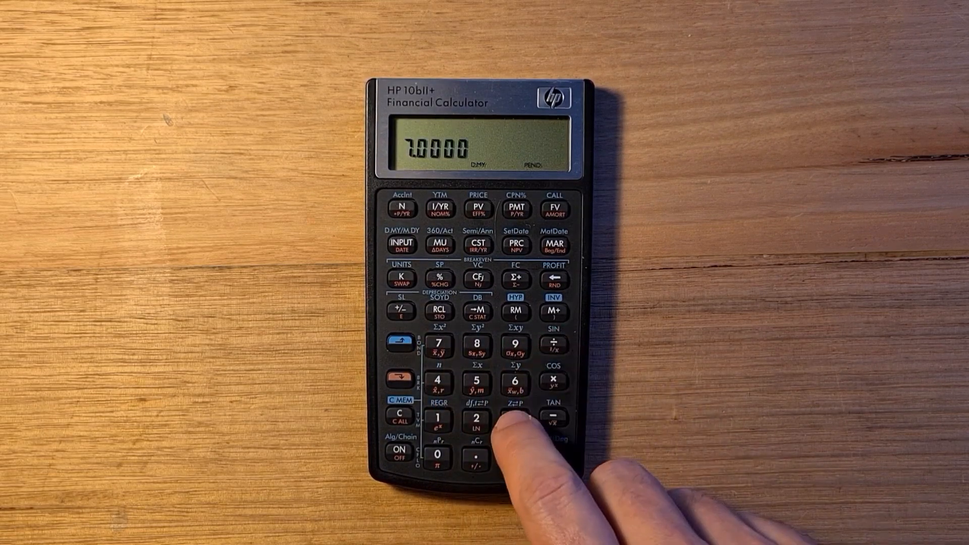
left_click(515, 418)
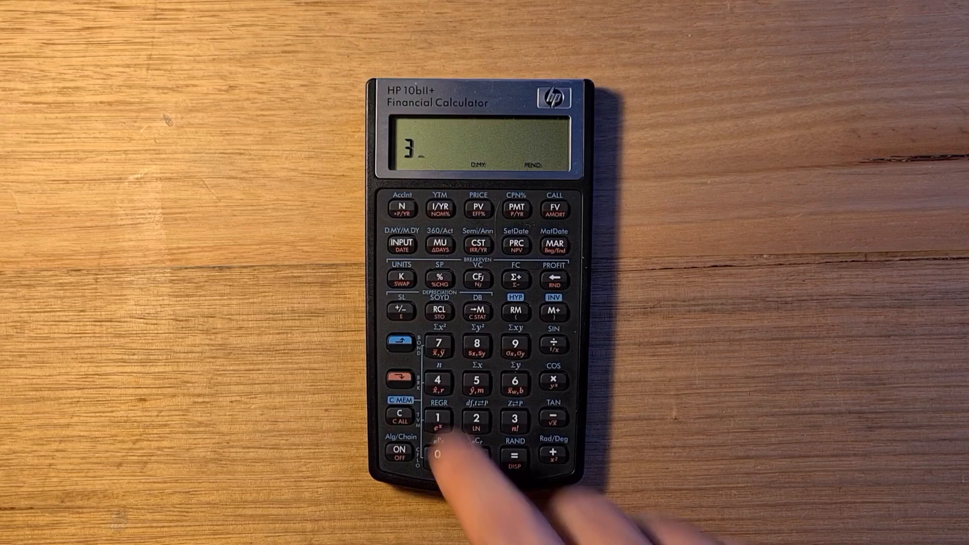
left_click(514, 459)
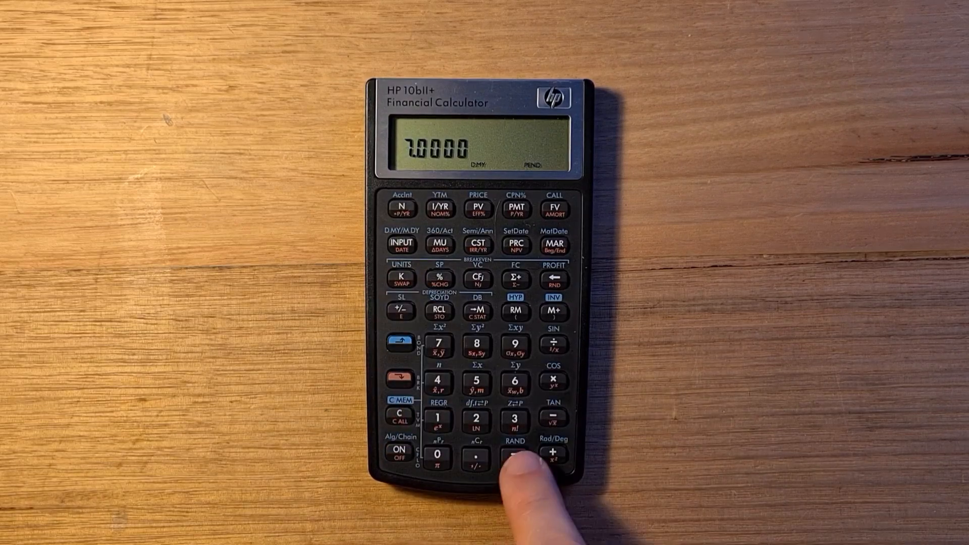
left_click(514, 457)
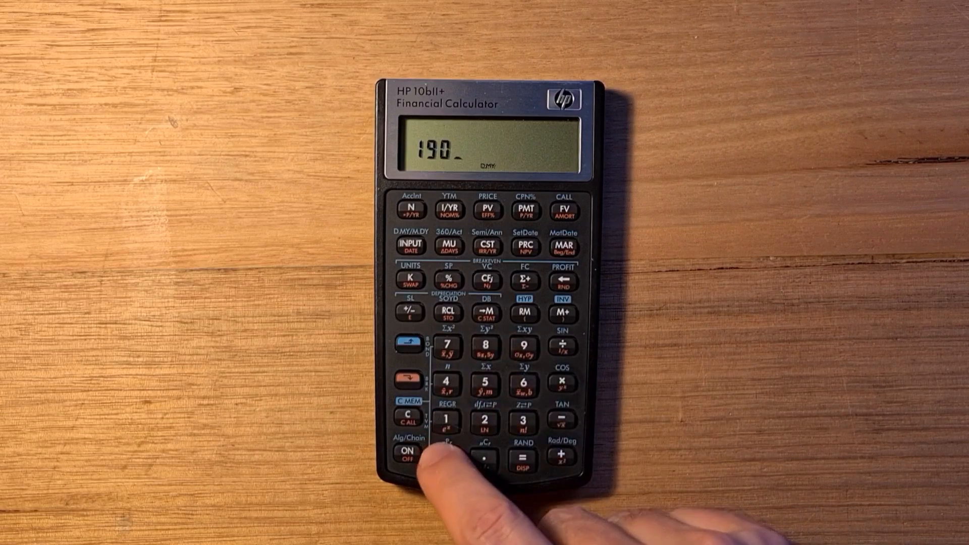
Key in the number and view the amortization principal paid for periods 1-12.
left_click(448, 457)
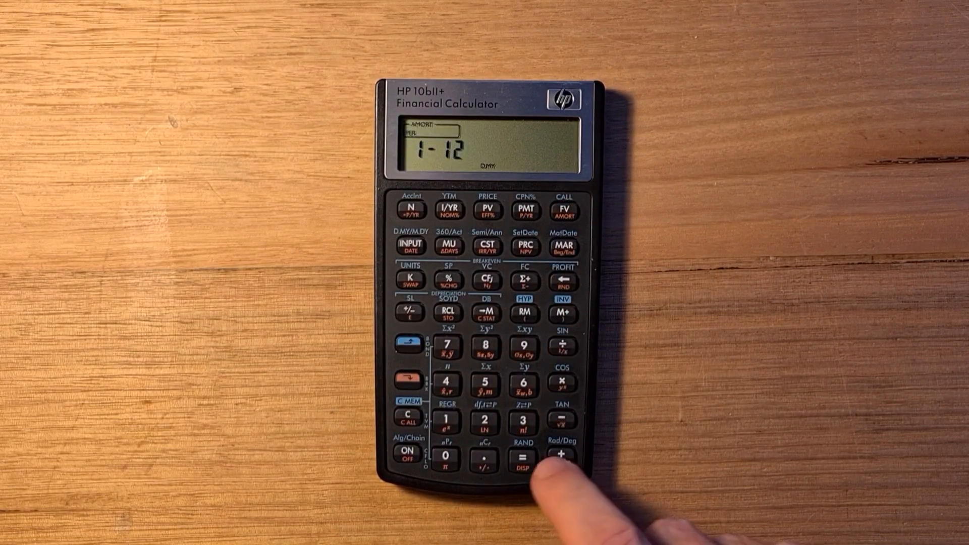
left_click(523, 457)
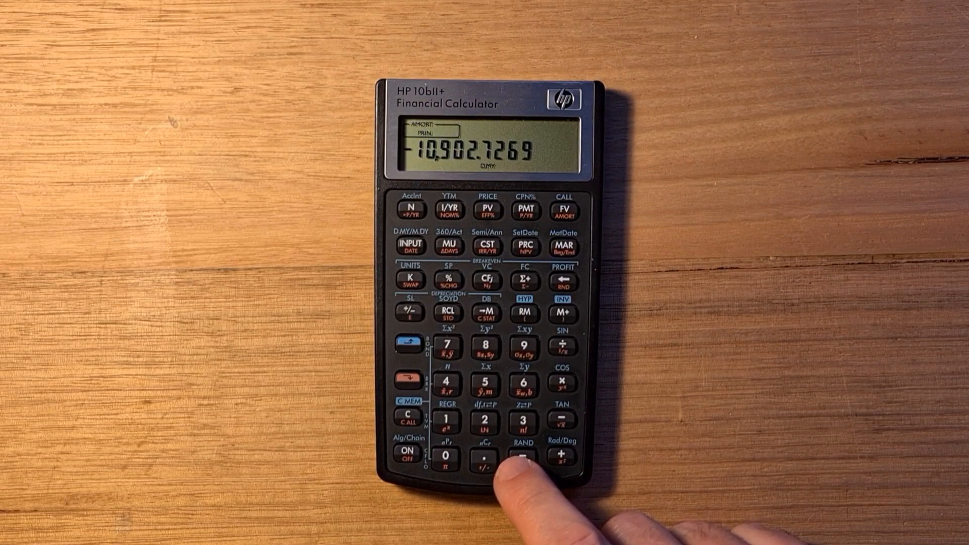
left_click(523, 458)
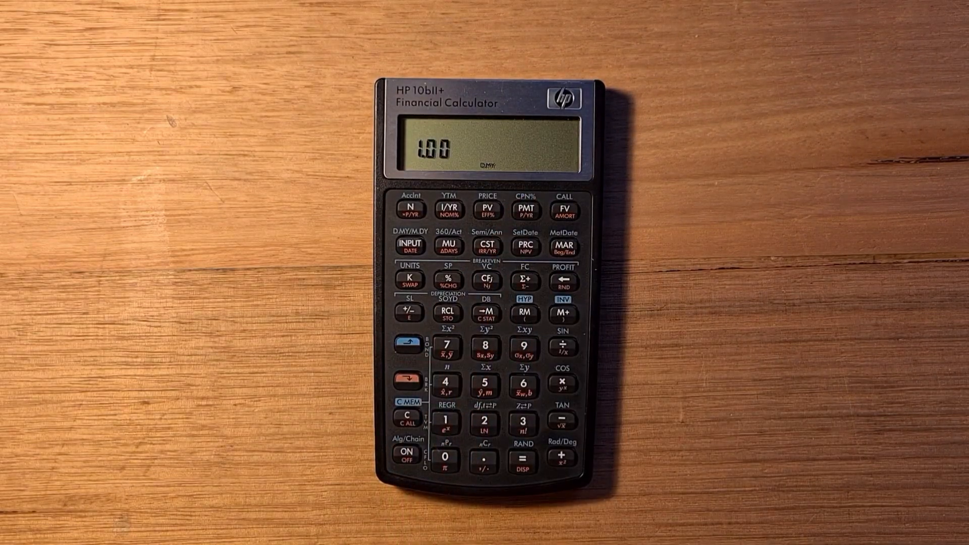
Enter new cash-flow figures, including 111,000.00 occurring twice.
left_click(485, 383)
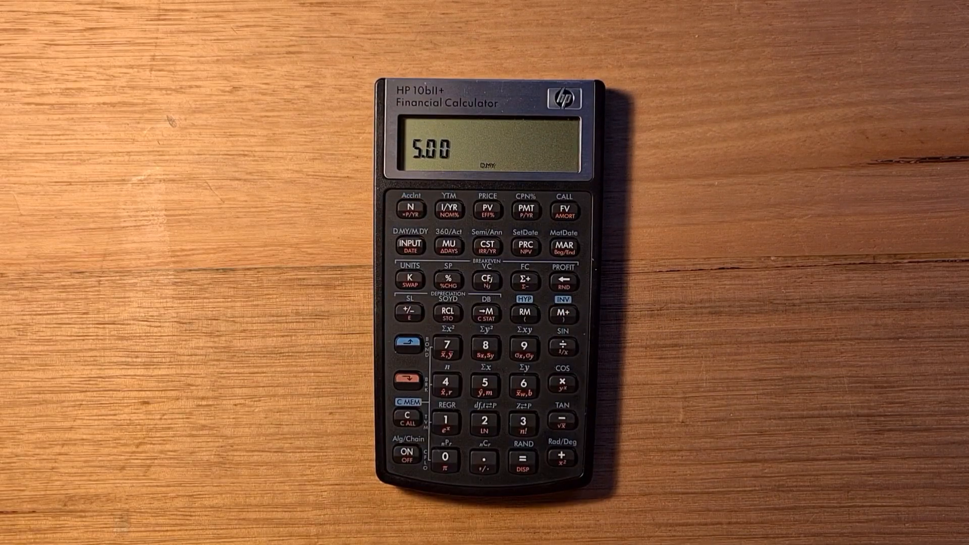
left_click(444, 459)
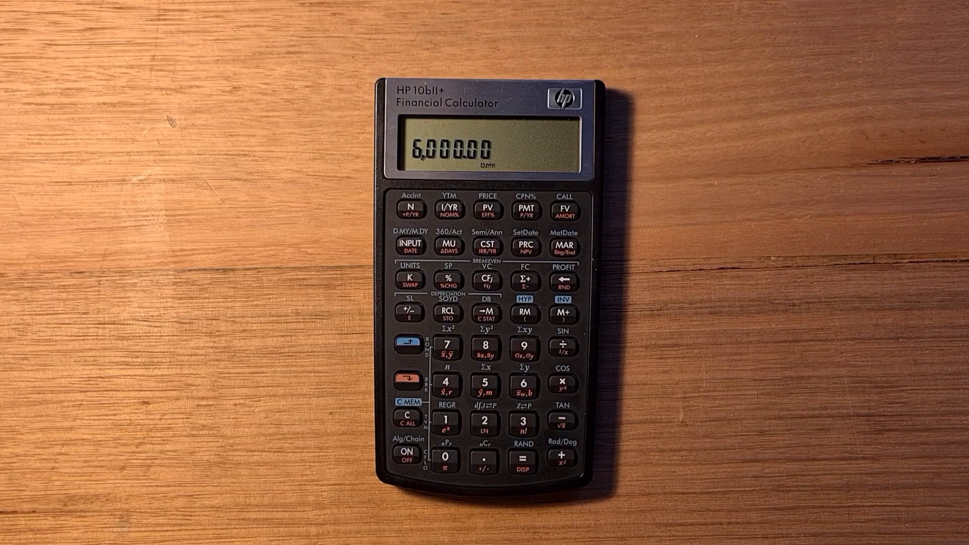
left_click(446, 460)
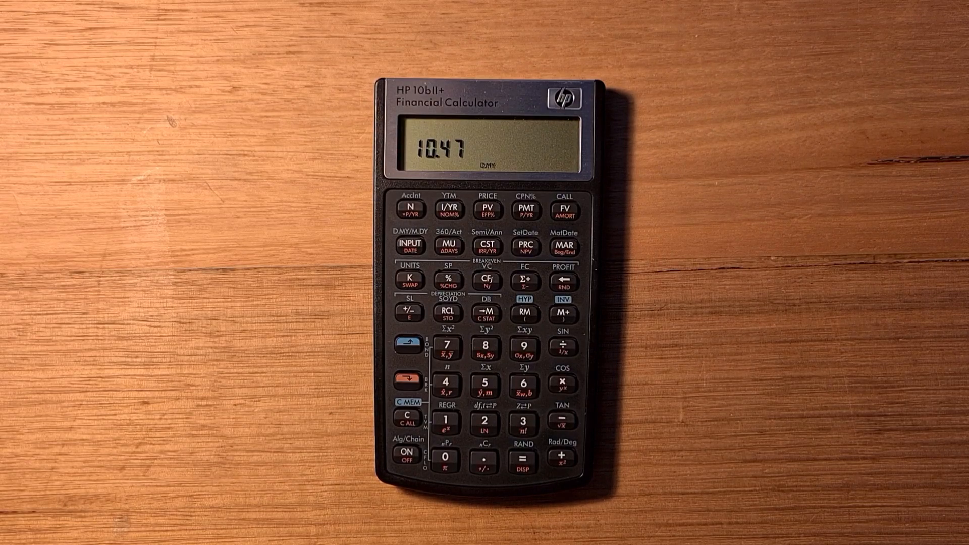
left_click(408, 454)
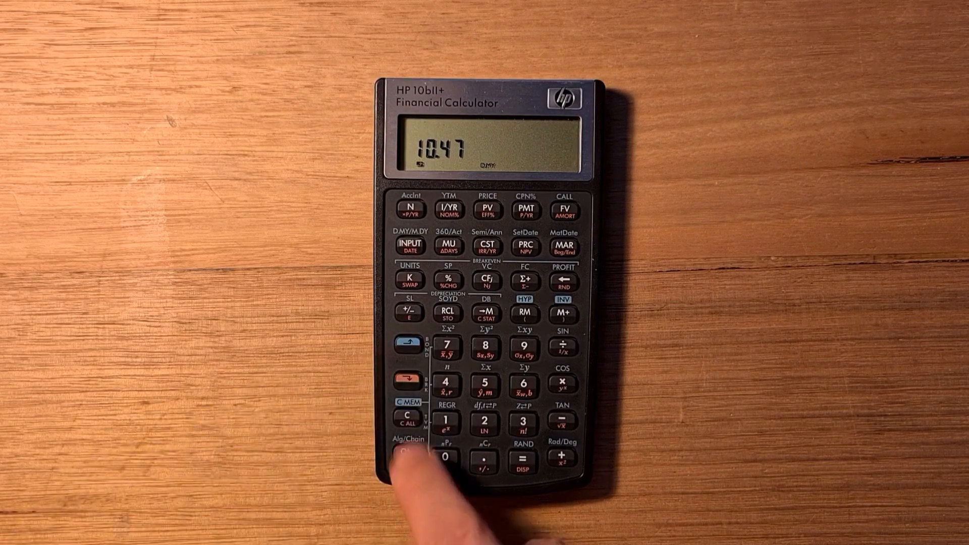
left_click(406, 454)
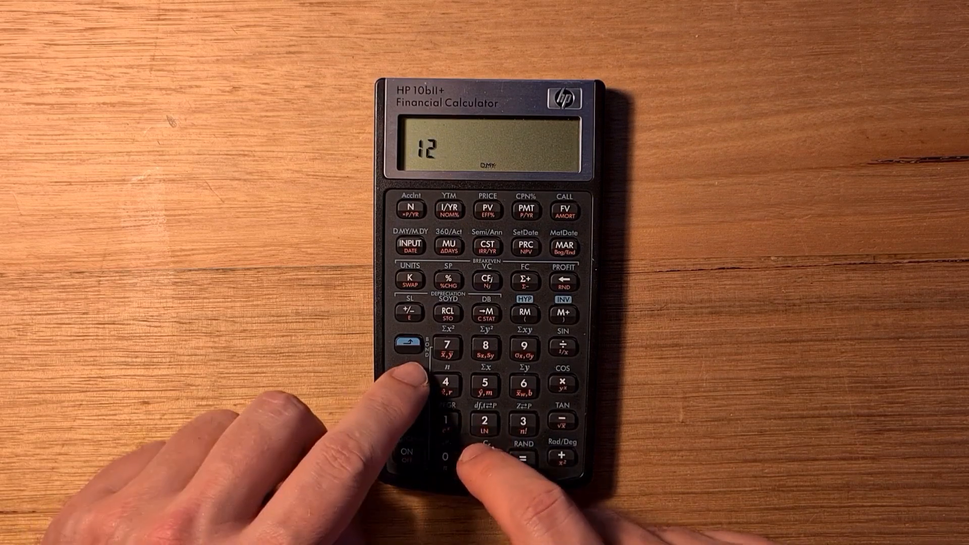
left_click(524, 460)
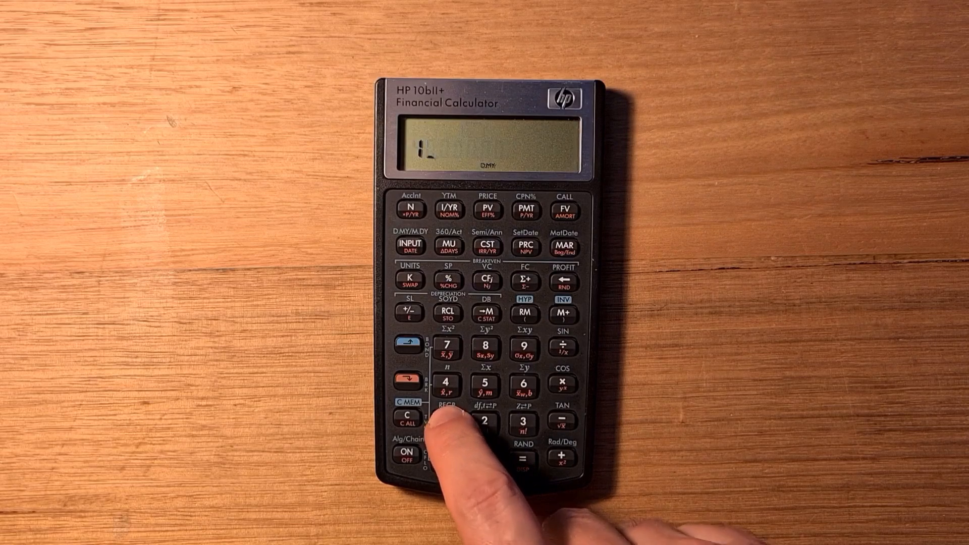
Key in the digits of the next value for the cash-flow calculation.
left_click(446, 422)
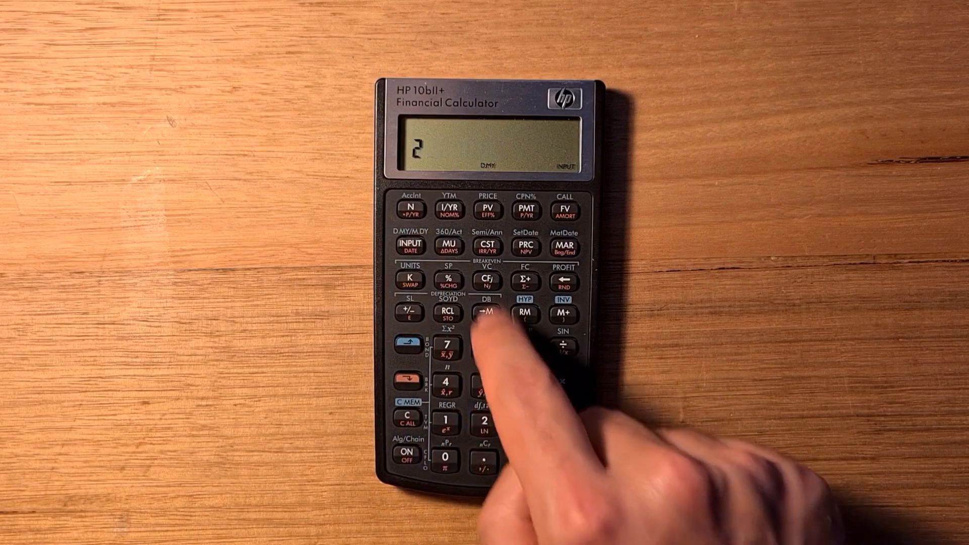
left_click(486, 314)
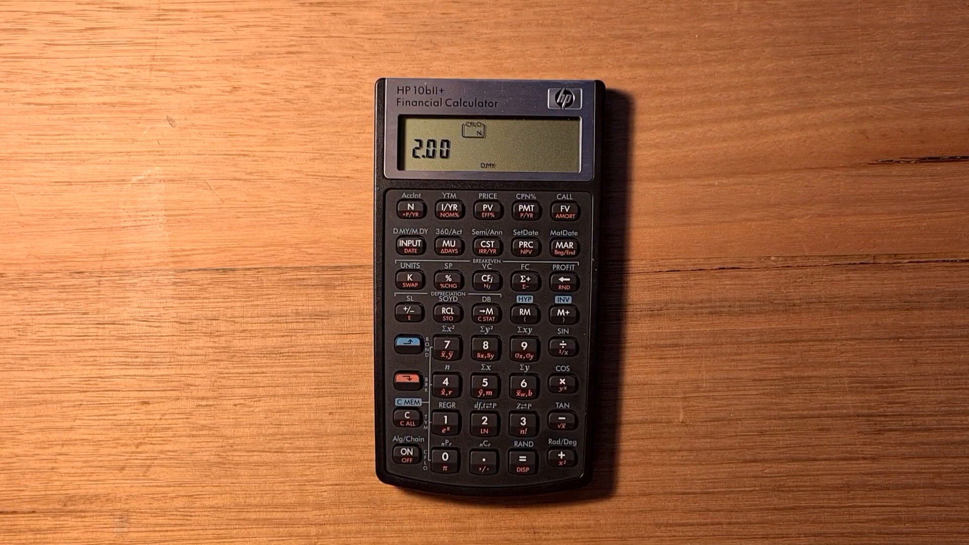
left_click(444, 460)
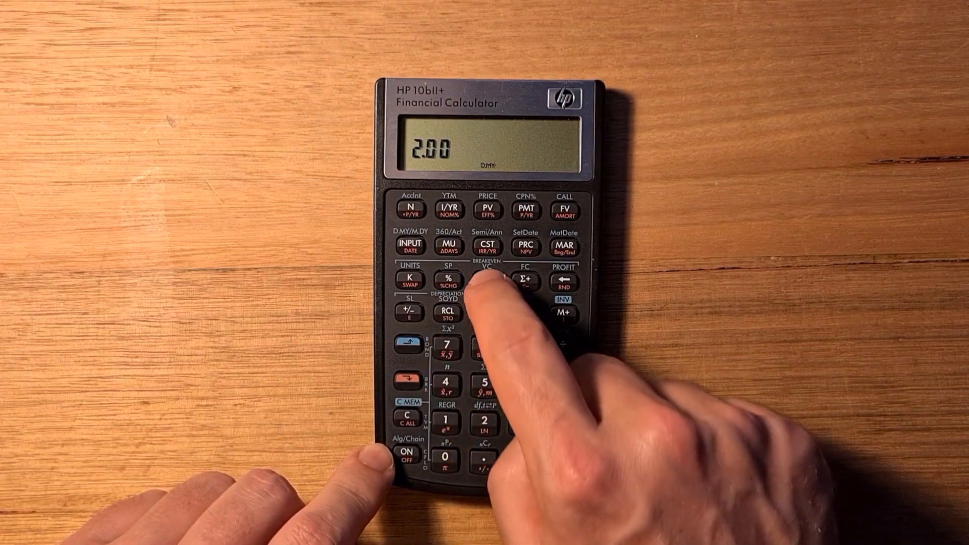
left_click(487, 281)
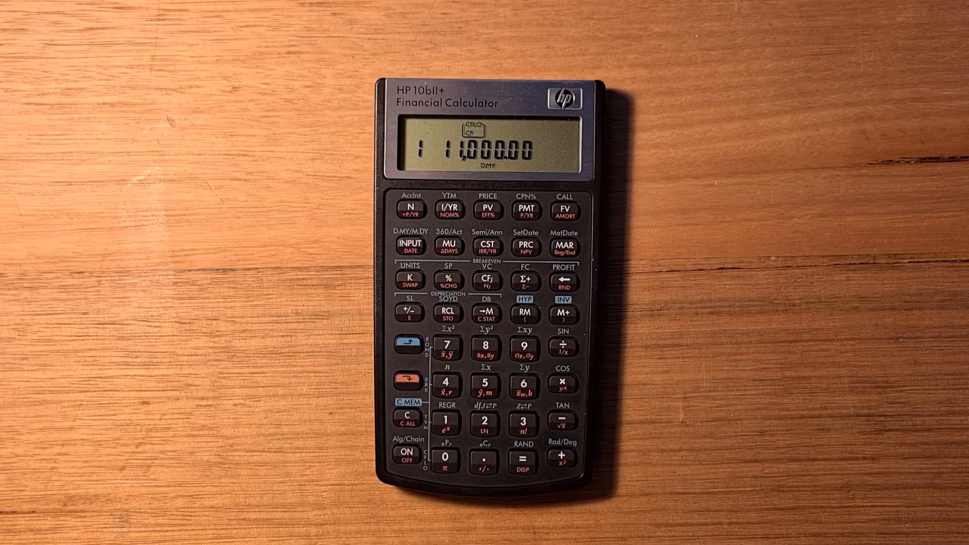
left_click(407, 381)
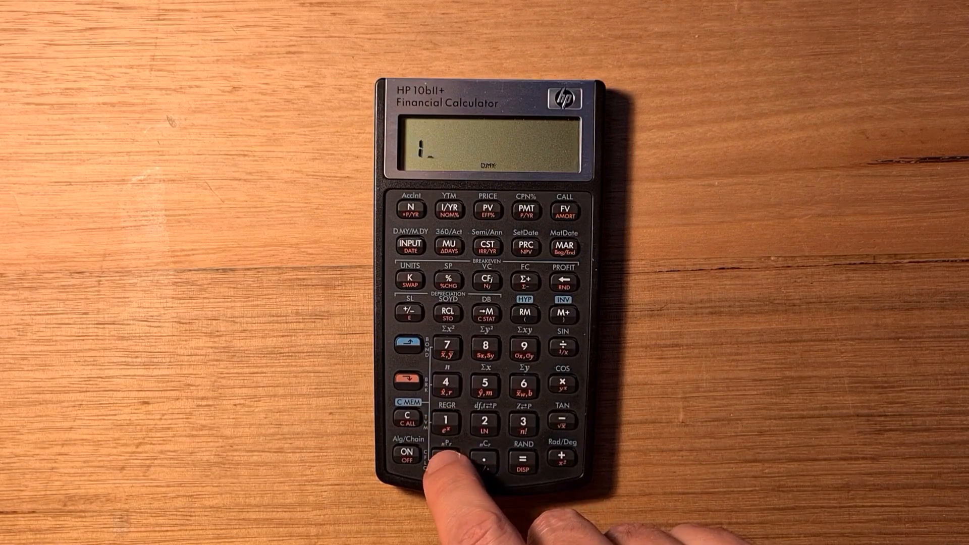
left_click(448, 460)
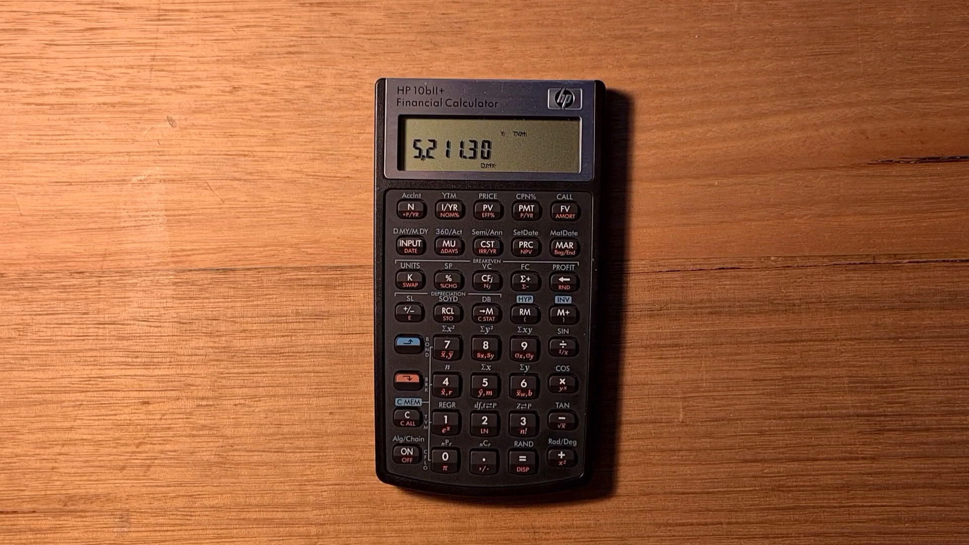
Finish the entry and solve to display 5,211.30.
left_click(445, 419)
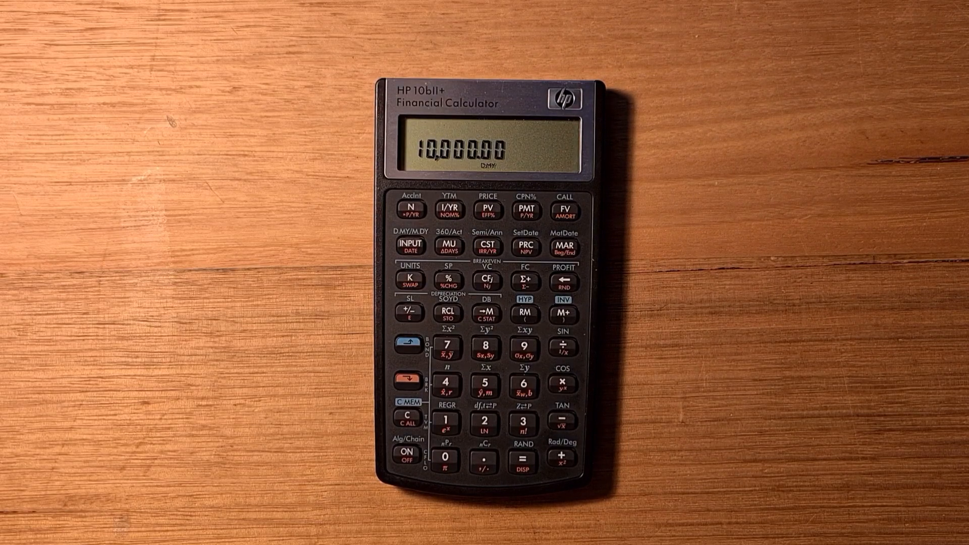
Store 10,000.00, 80 and 75.00 as break-even inputs, then begin keying 8.
left_click(444, 460)
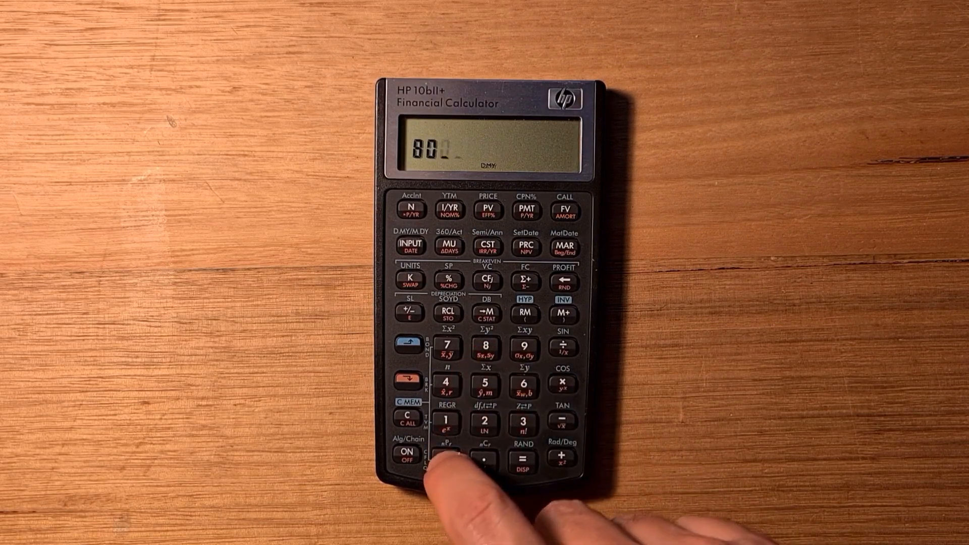
left_click(446, 460)
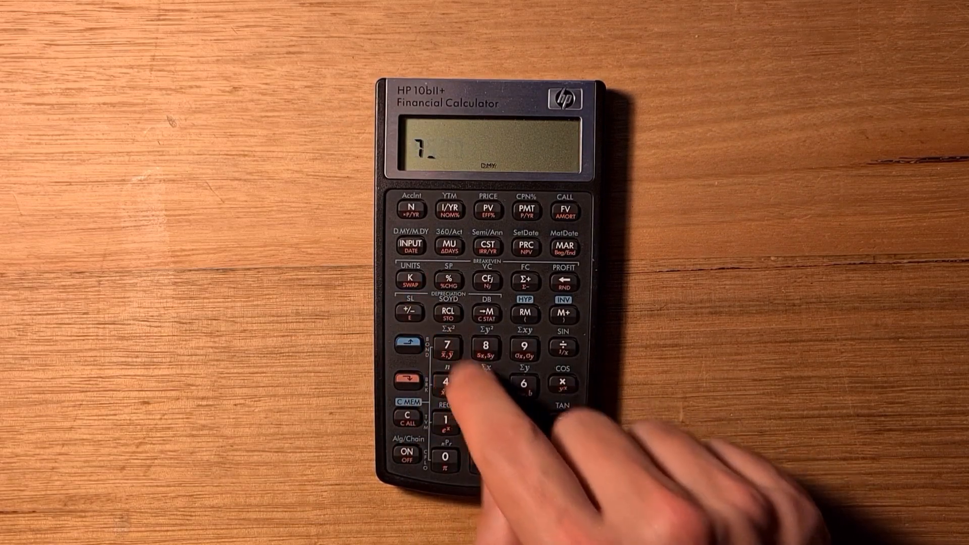
left_click(487, 384)
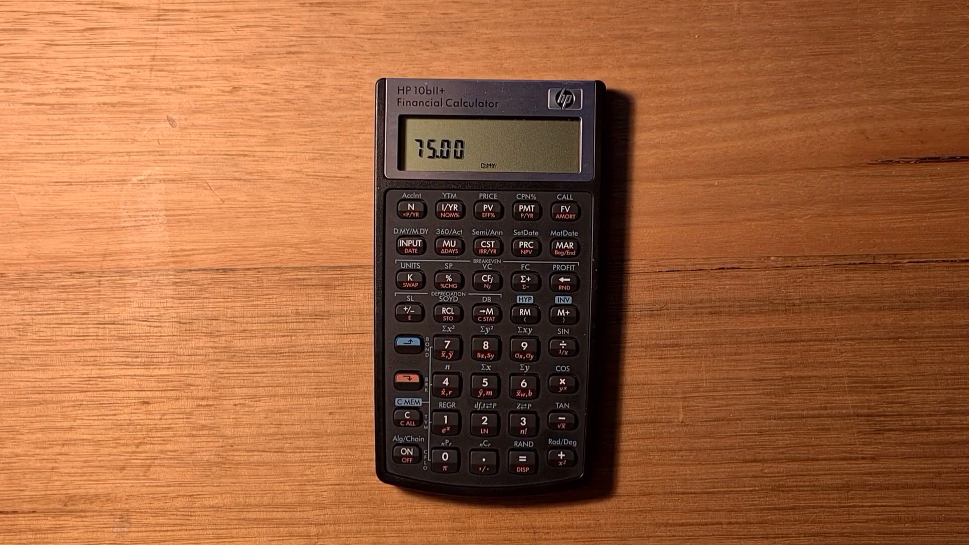
left_click(445, 459)
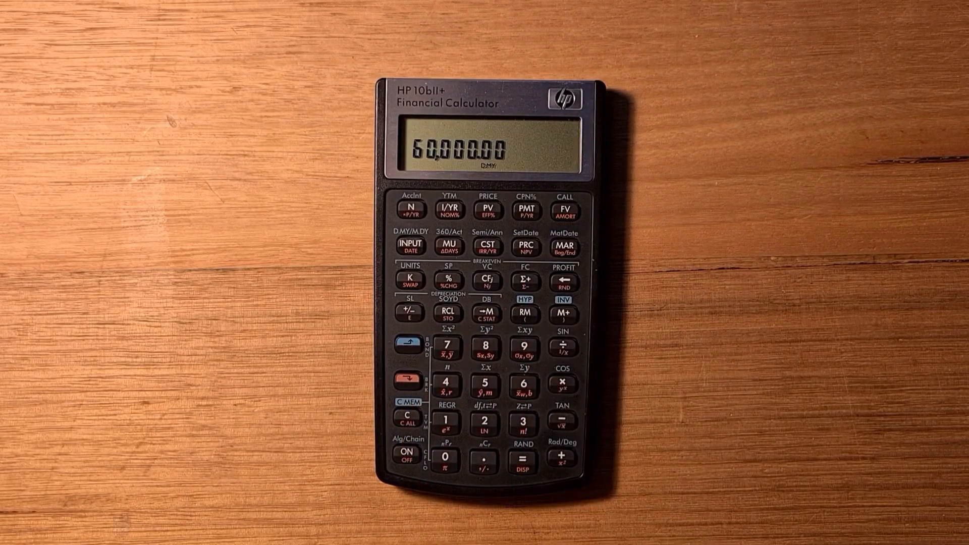
left_click(486, 352)
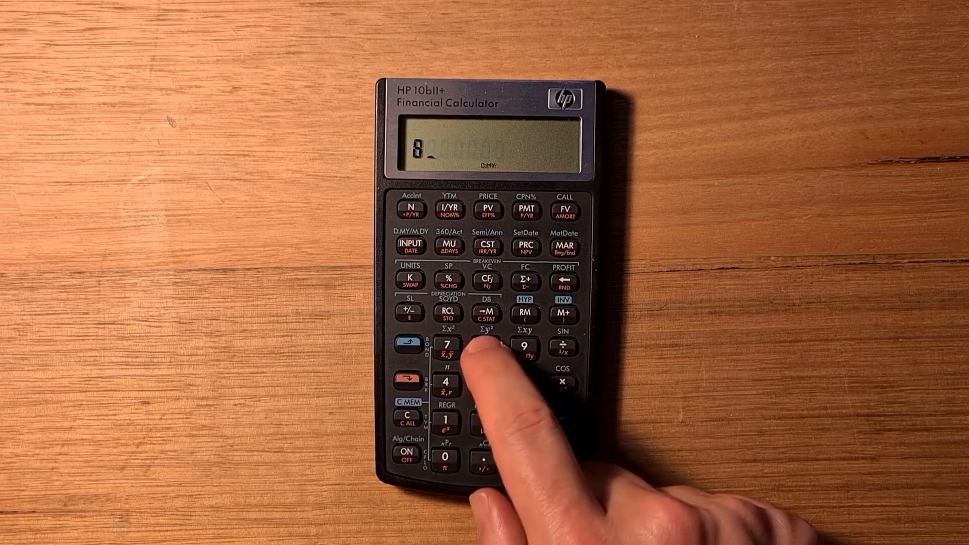